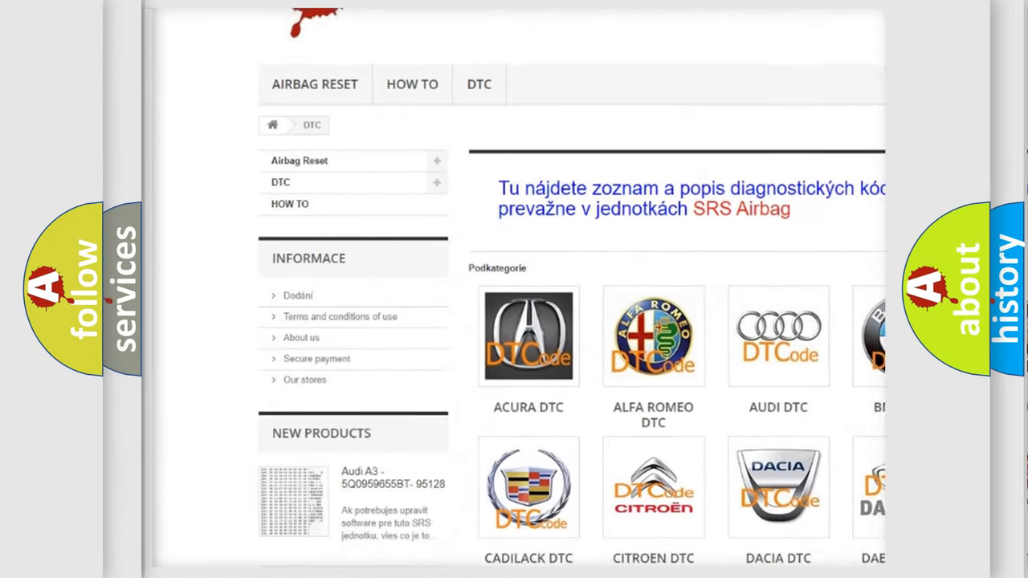
scroll(down, 3)
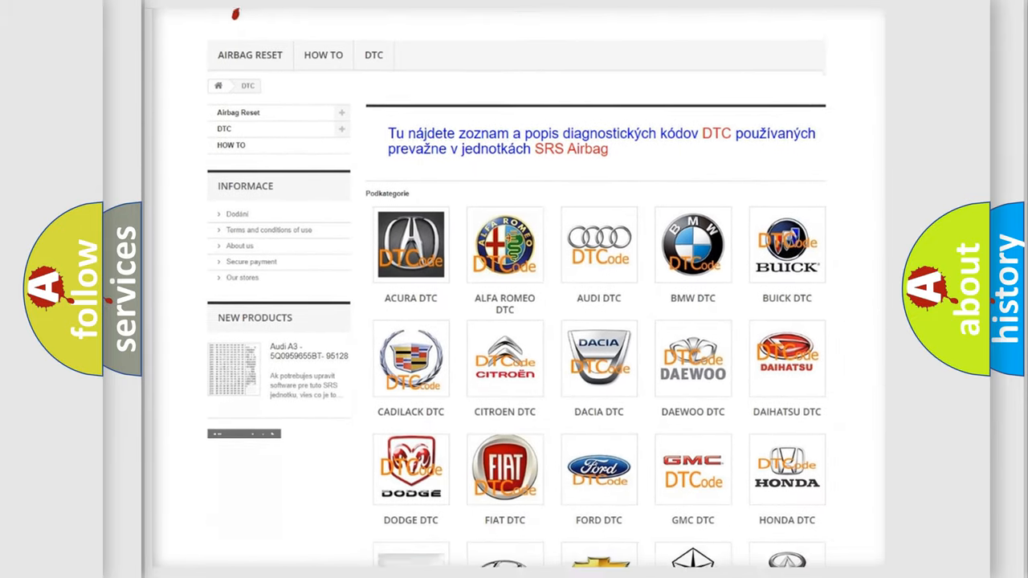
scroll(down, 3)
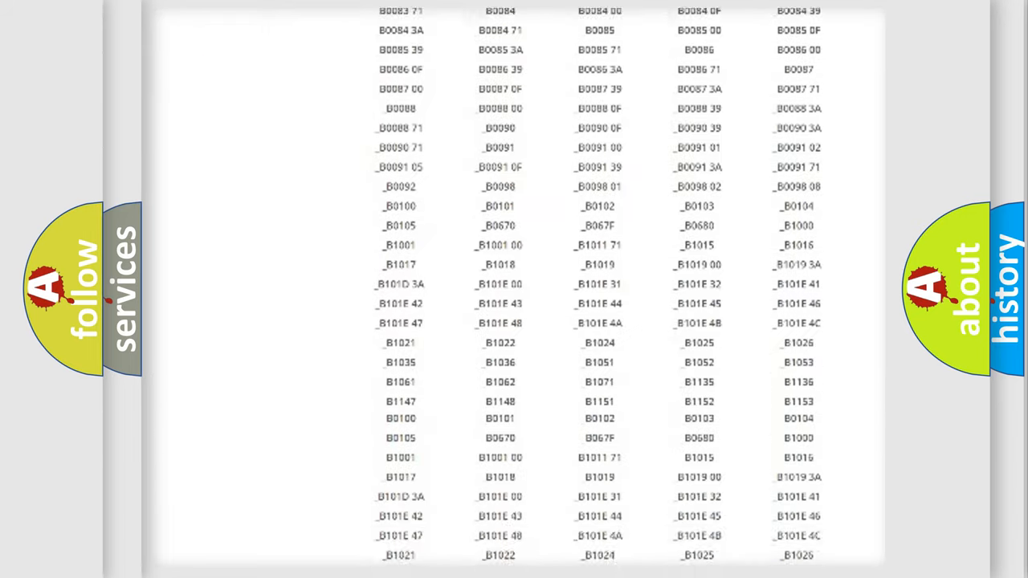
scroll(down, 3)
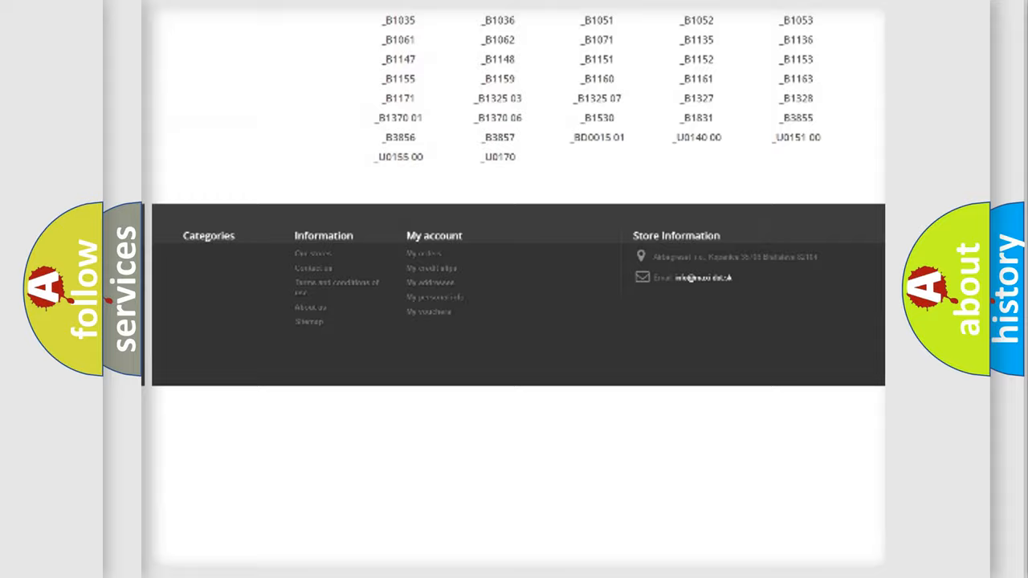
scroll(up, 3)
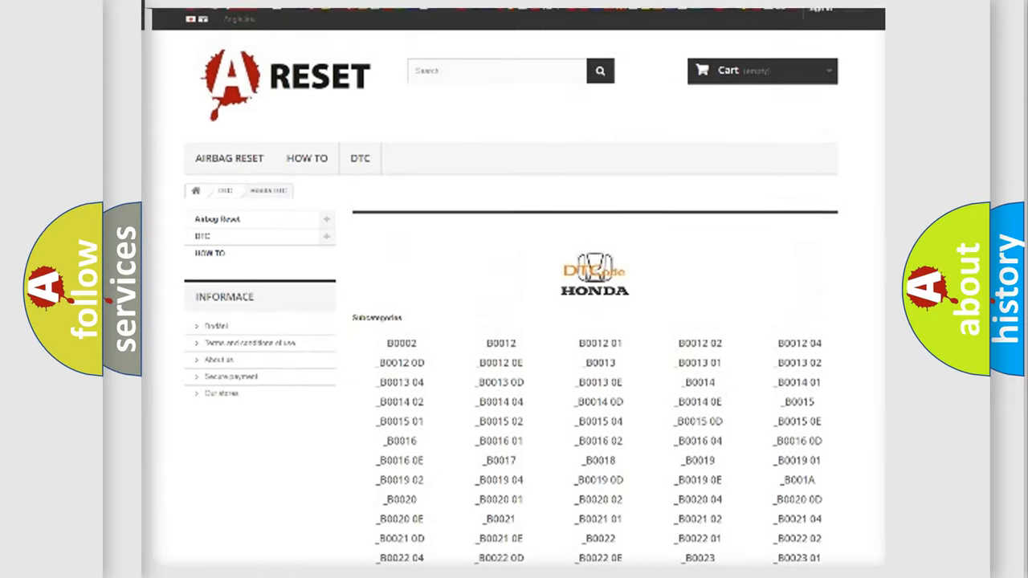